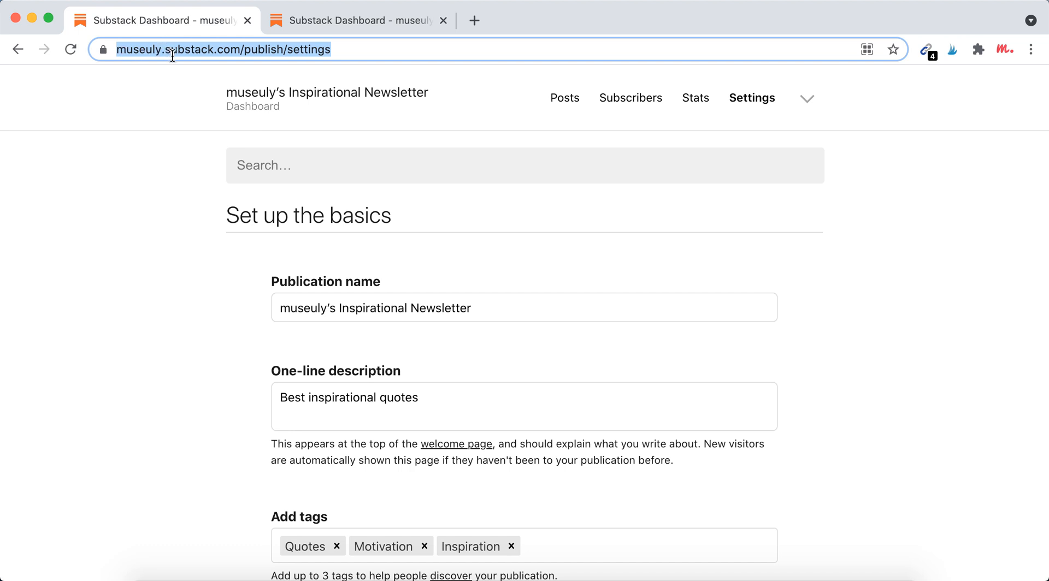
pyautogui.moveTo(258, 60)
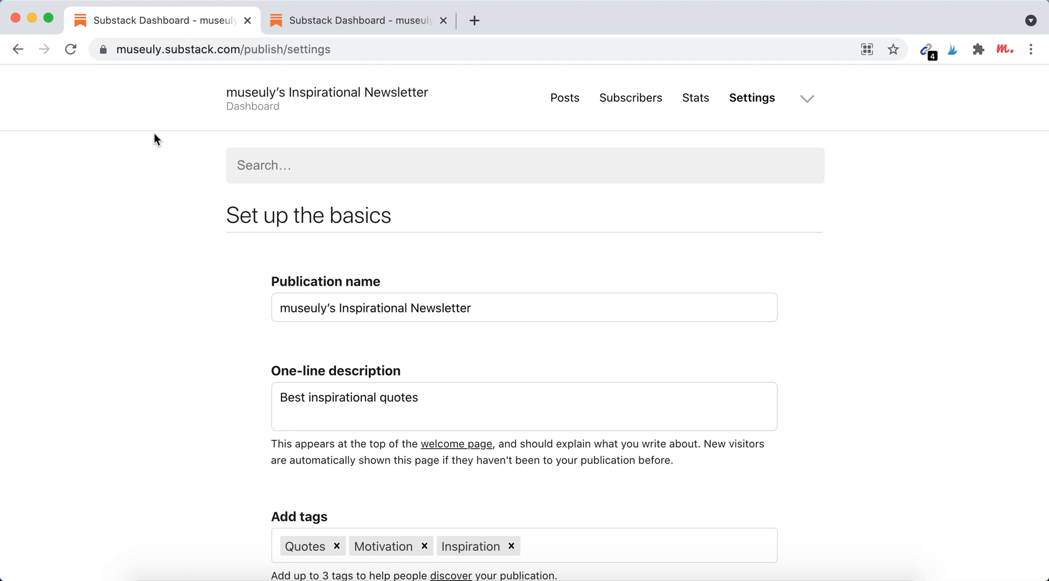
pyautogui.moveTo(177, 185)
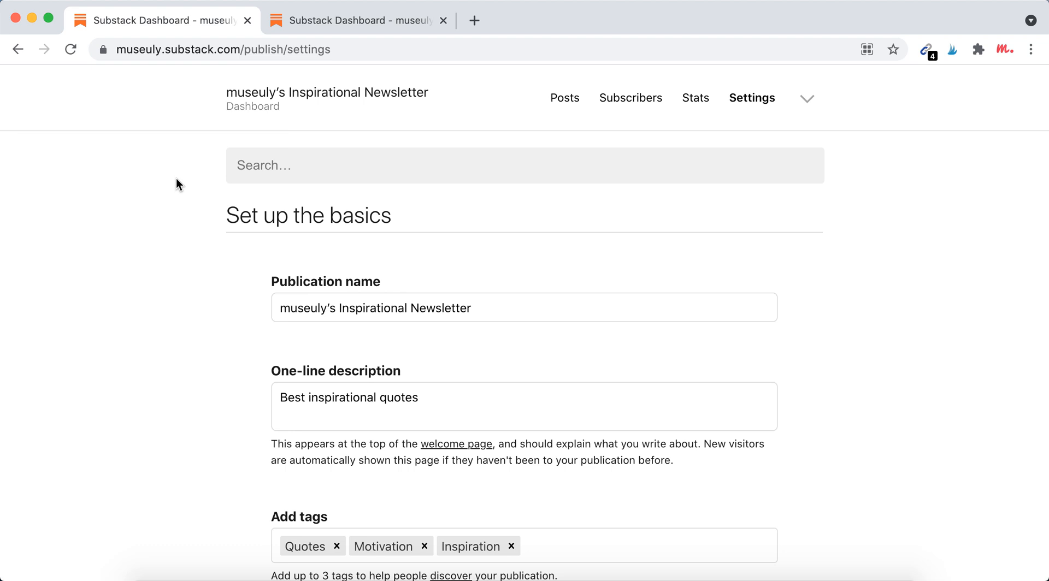
pyautogui.moveTo(725, 98)
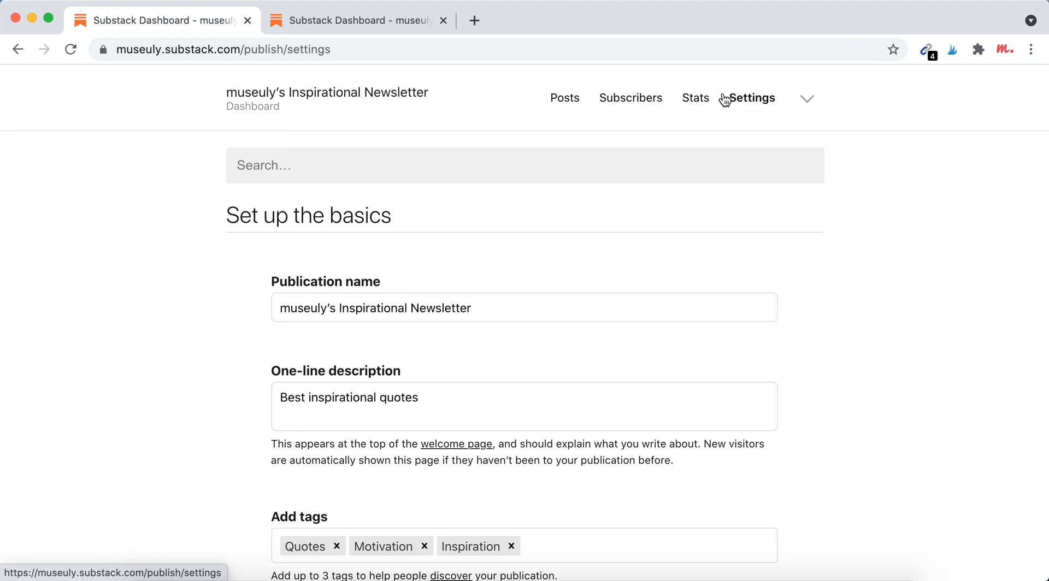
# - Reach the Danger Zone's subdomain change options and highlight the 'can only be done once' warning
pyautogui.scroll(-3)
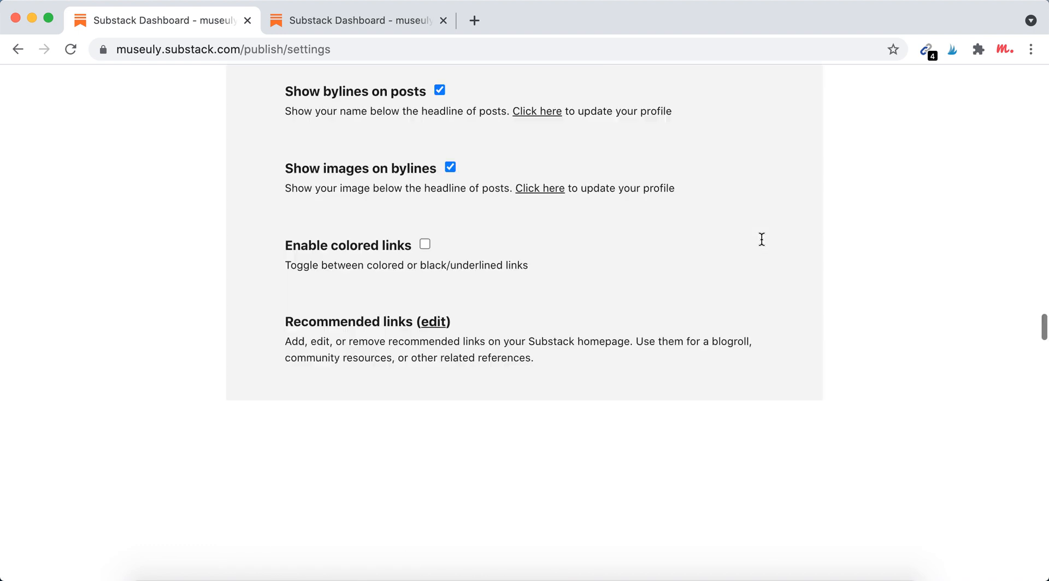
pyautogui.scroll(-3)
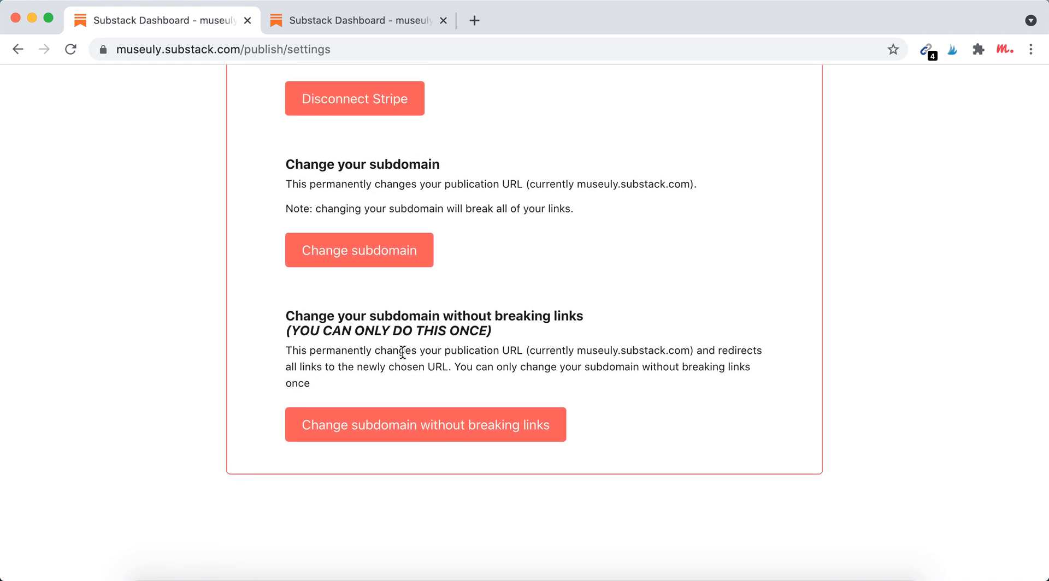
pyautogui.moveTo(341, 321)
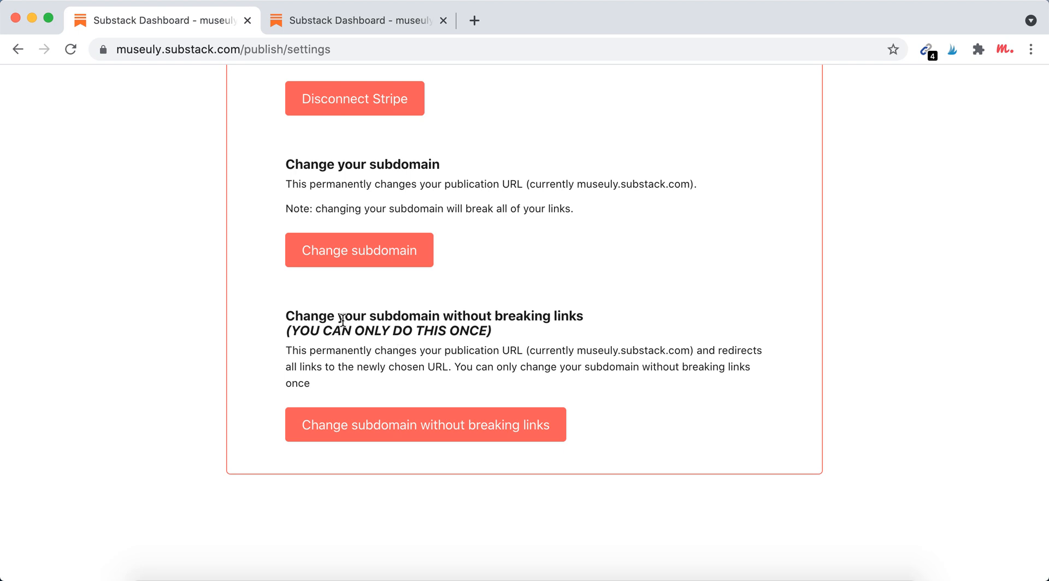
pyautogui.moveTo(285, 330); pyautogui.dragTo(492, 330)
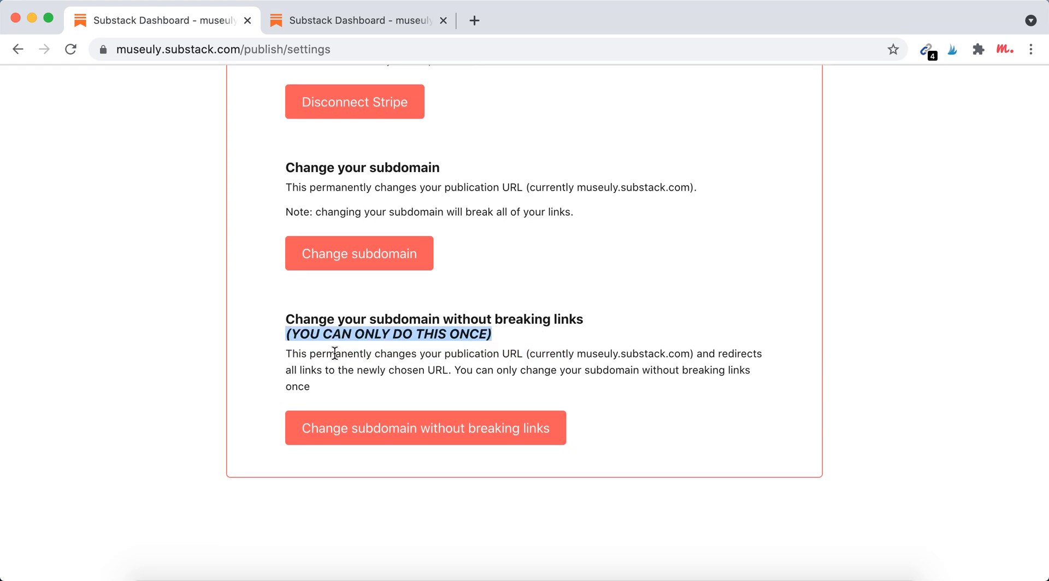
pyautogui.moveTo(633, 366)
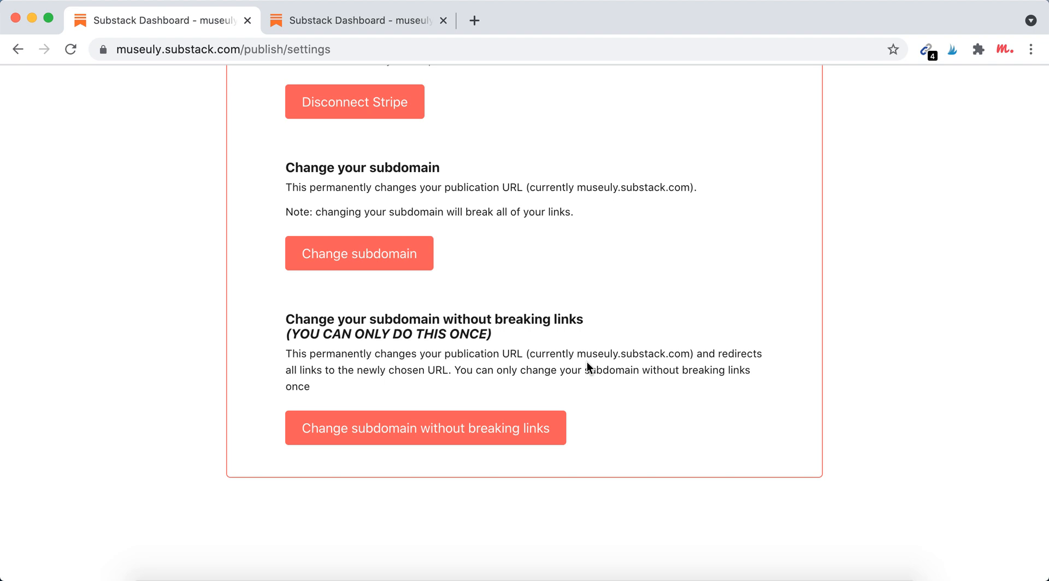
pyautogui.moveTo(741, 360)
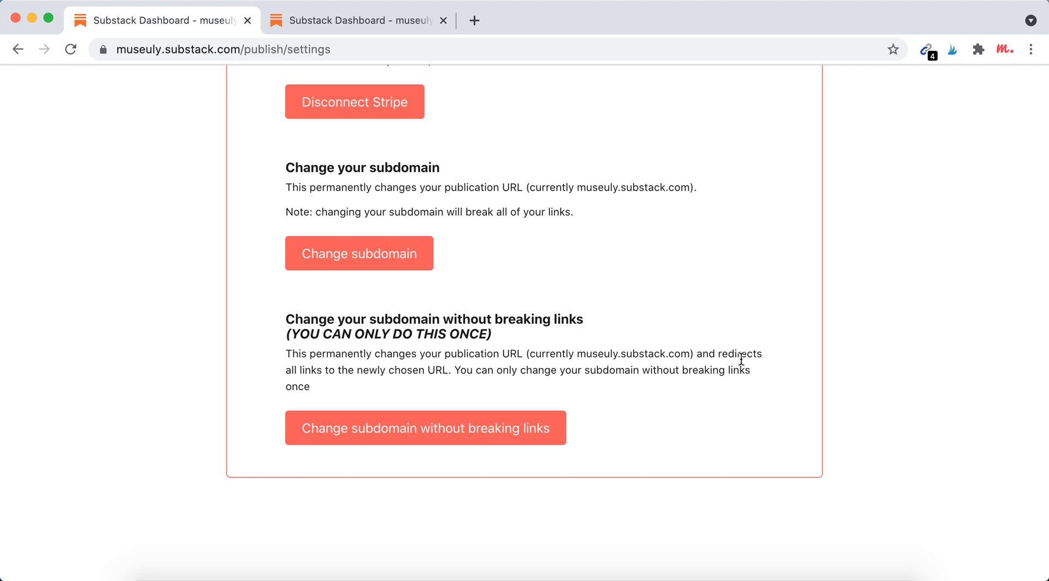
pyautogui.moveTo(576, 329)
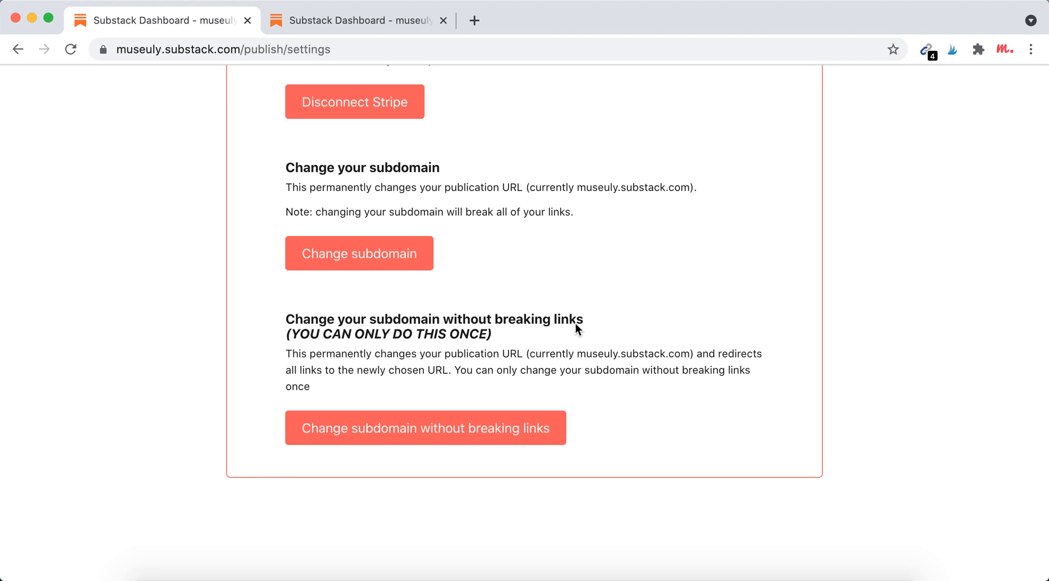
pyautogui.moveTo(172, 90)
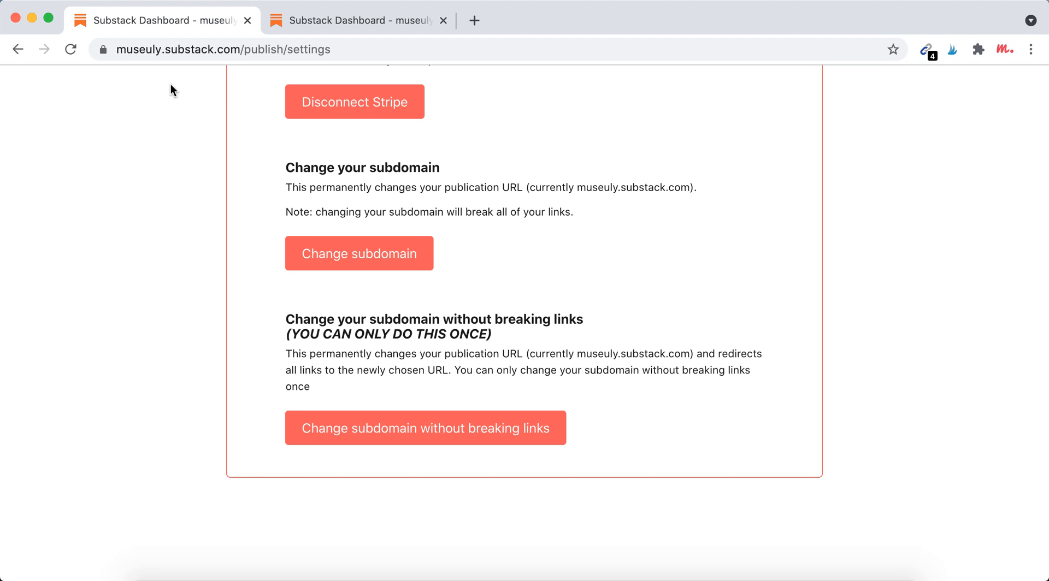
pyautogui.moveTo(173, 72)
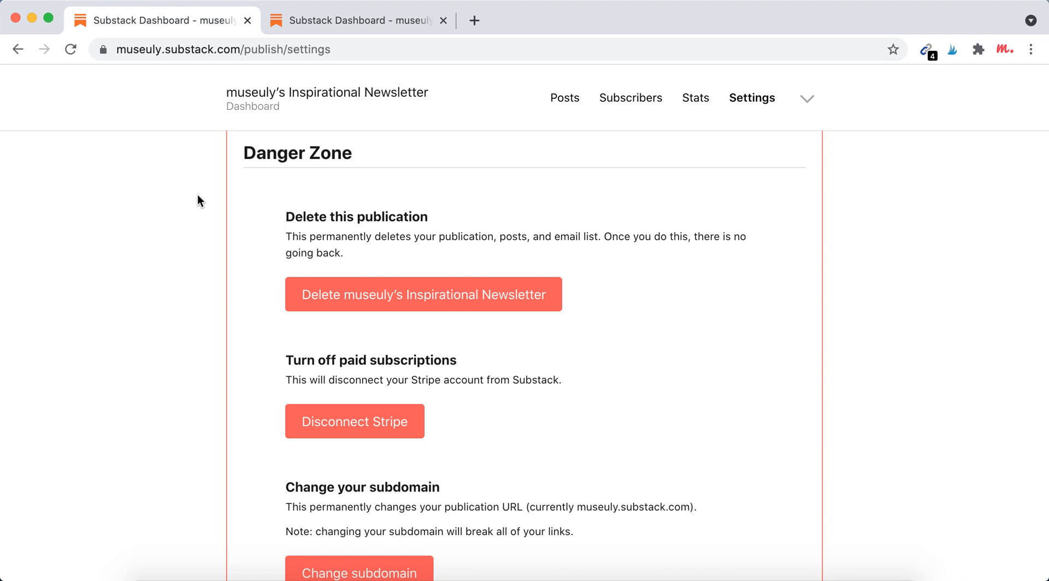
pyautogui.scroll(-3)
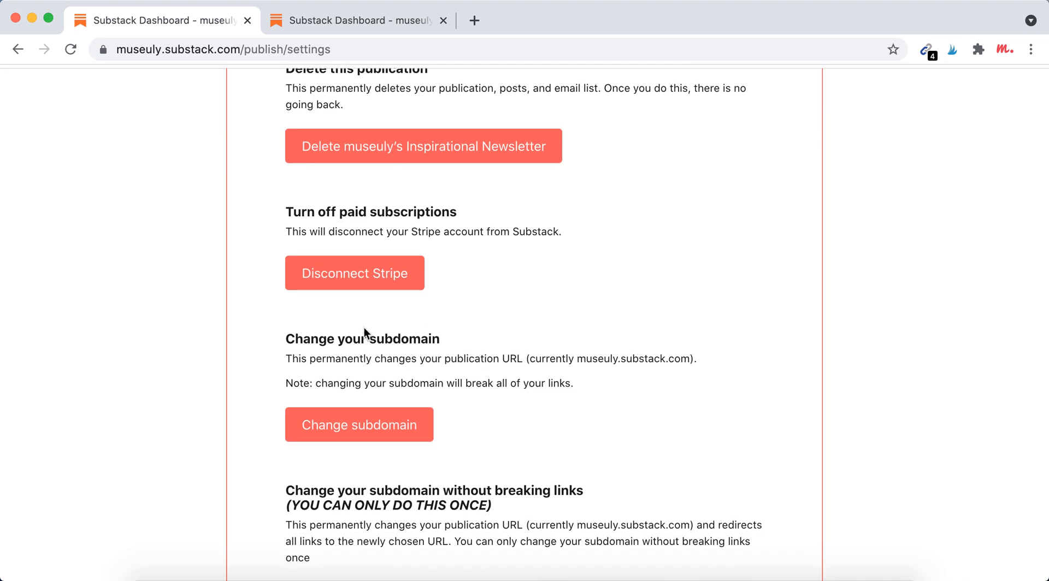
pyautogui.moveTo(422, 359)
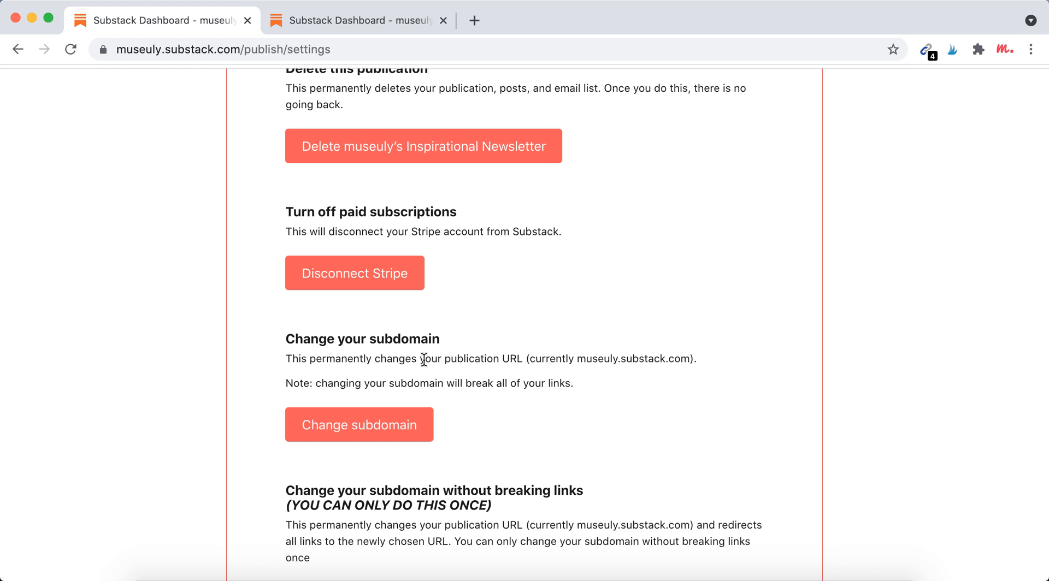
pyautogui.scroll(-3)
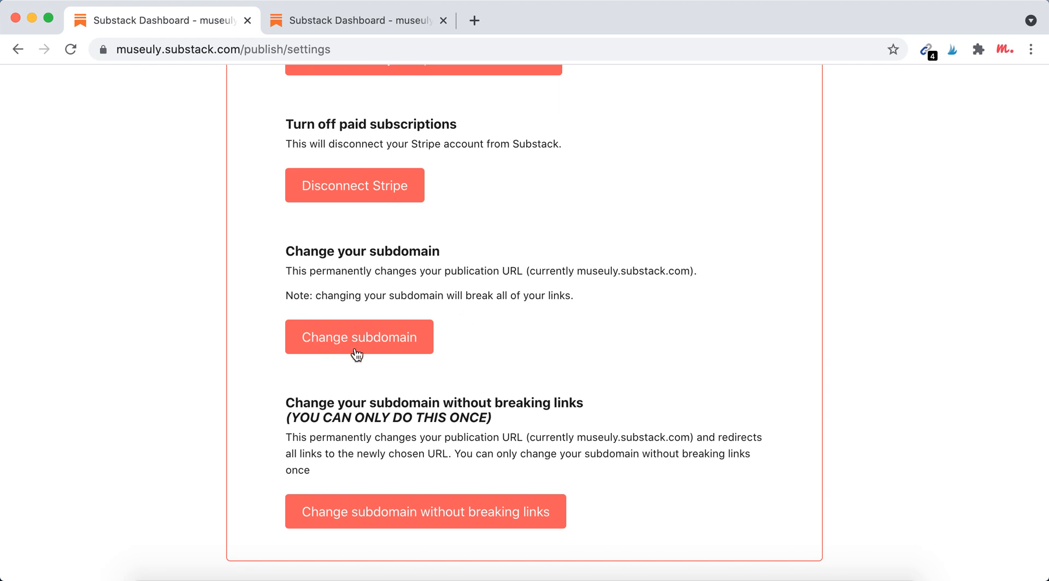
pyautogui.moveTo(457, 313)
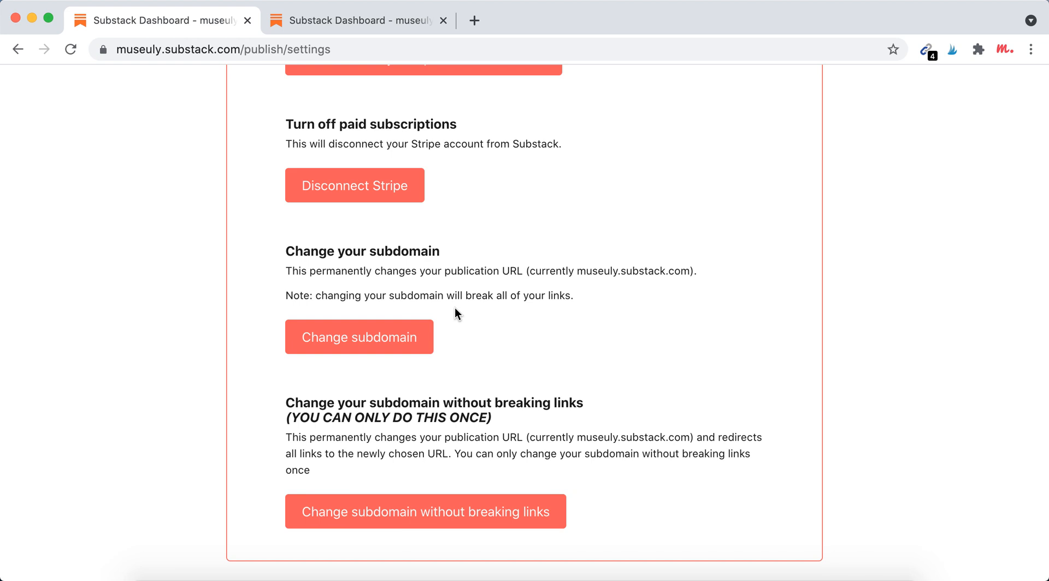
pyautogui.moveTo(482, 312)
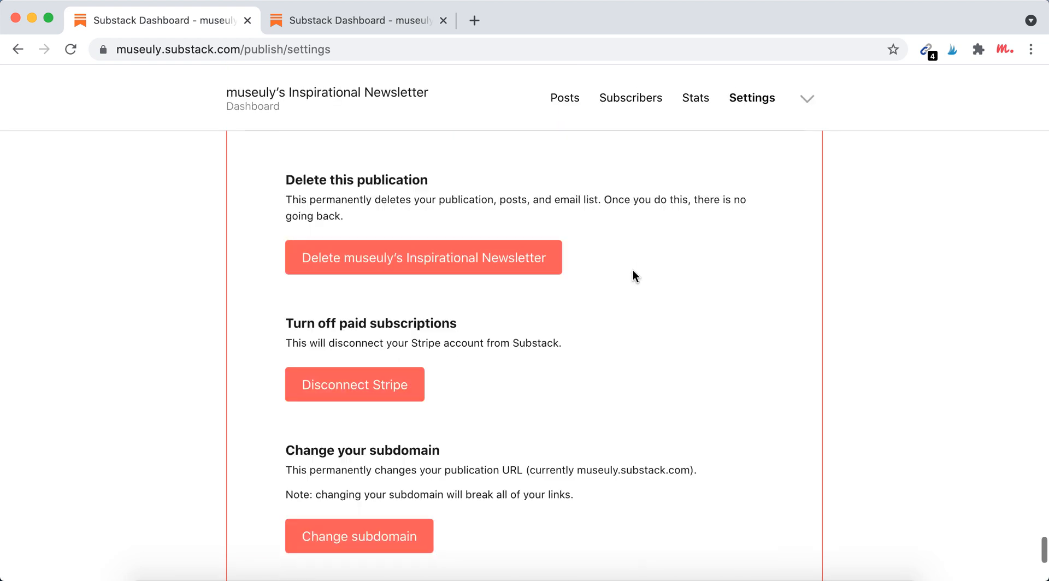
pyautogui.scroll(3)
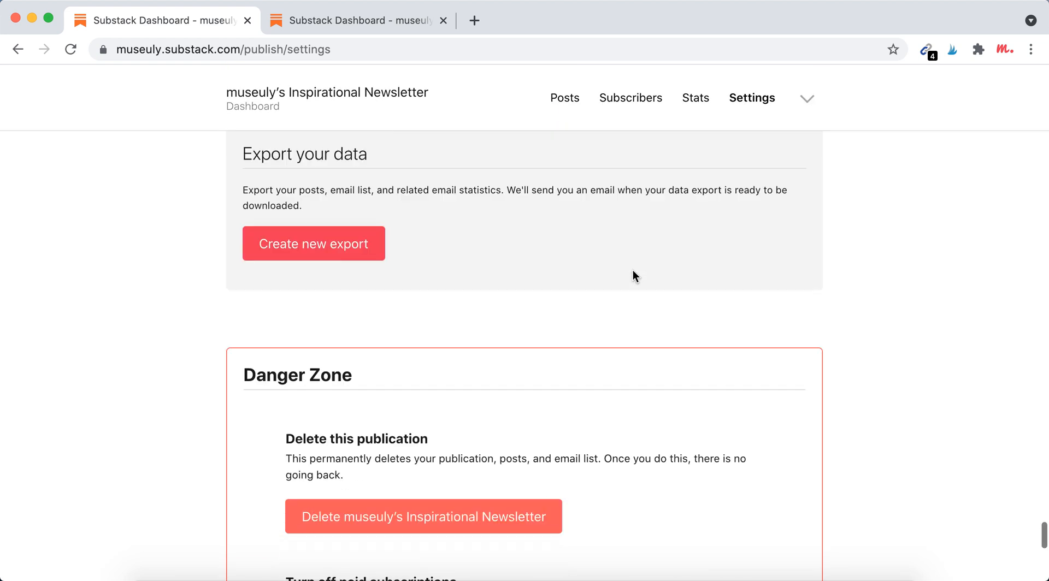